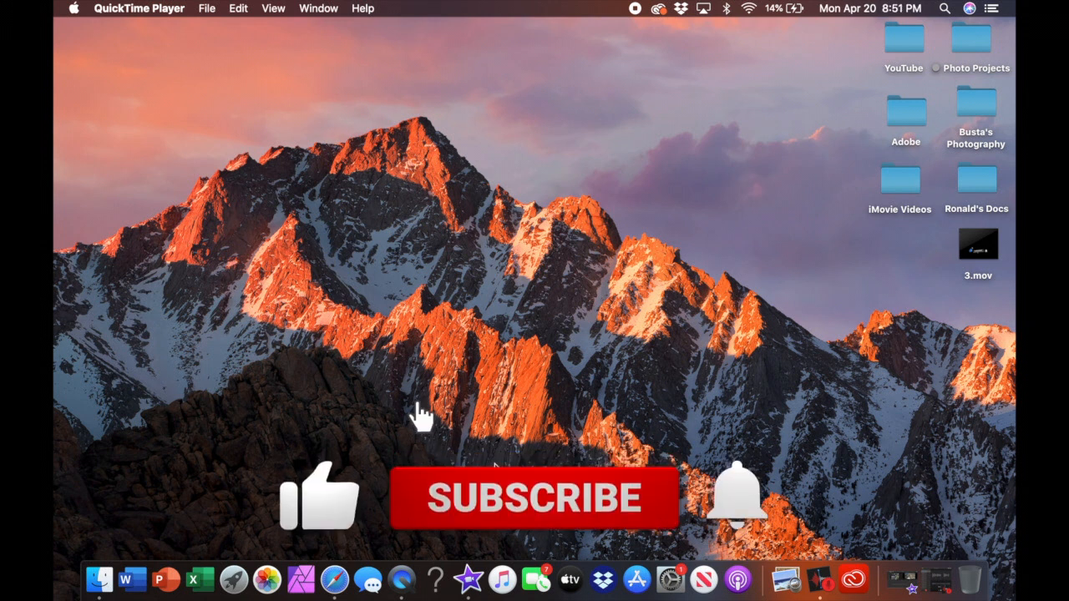
Add the Black clip from Backgrounds as the first item on the timeline
left_click(739, 510)
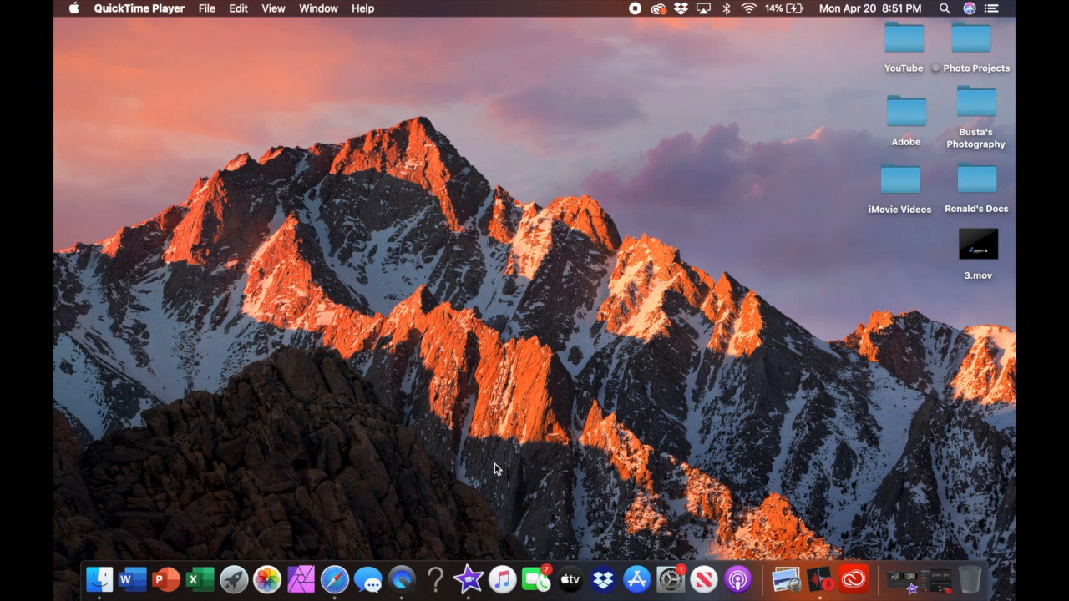
mouse_move(468, 586)
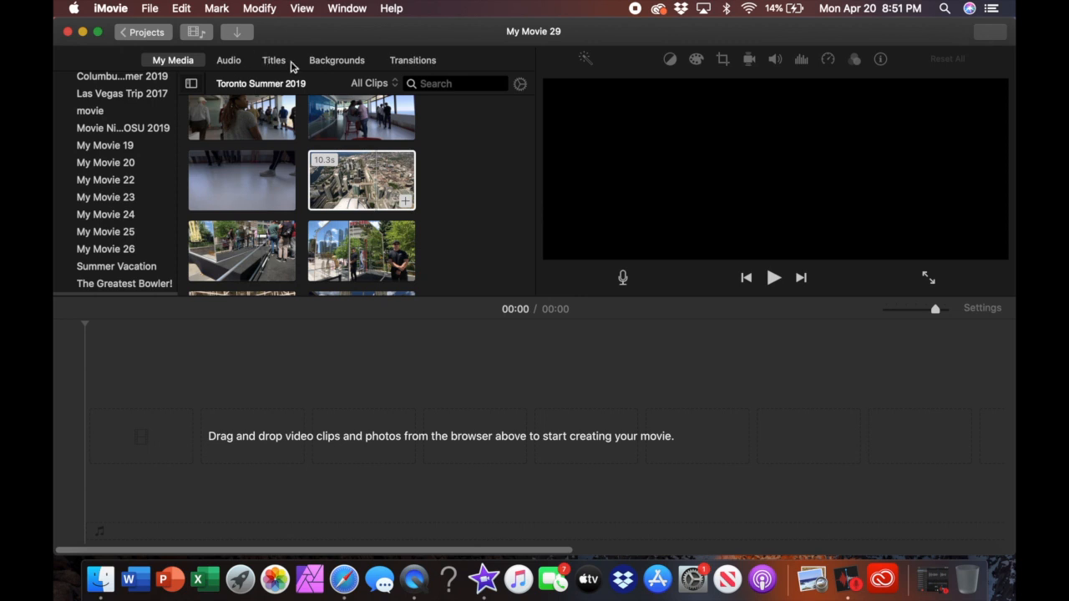
left_click(336, 60)
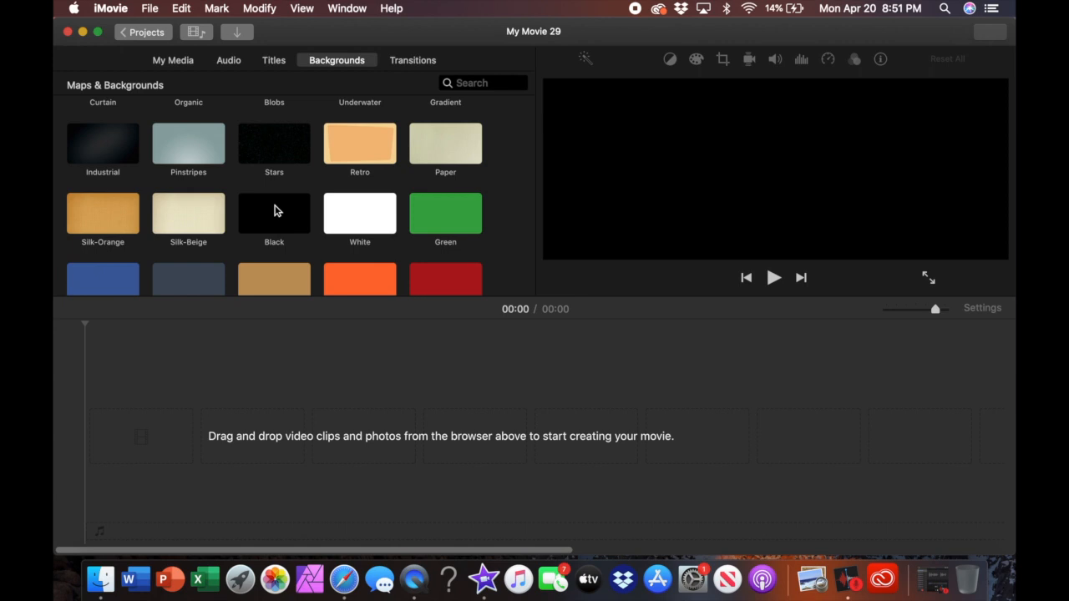
left_click(274, 214)
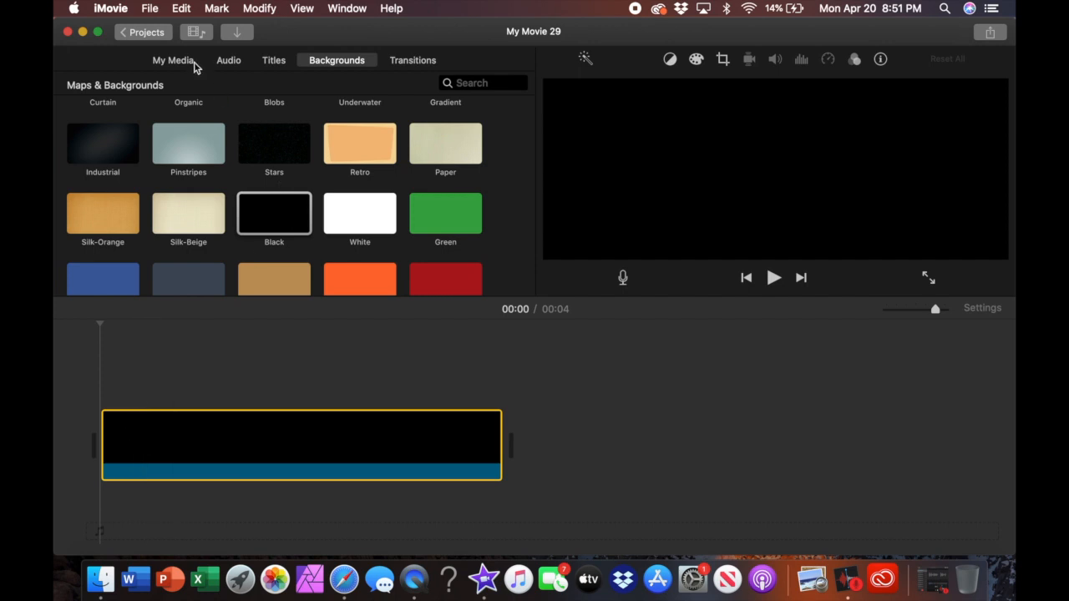
mouse_move(239, 93)
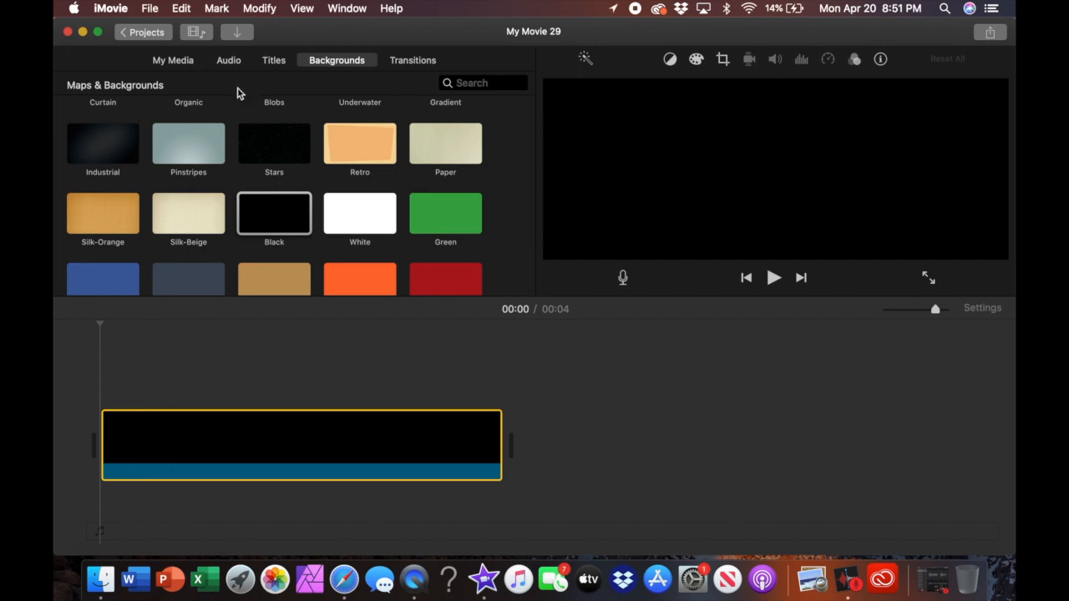
Place the aerial Toronto clip from My Media above the background and trim it to four seconds
left_click(172, 60)
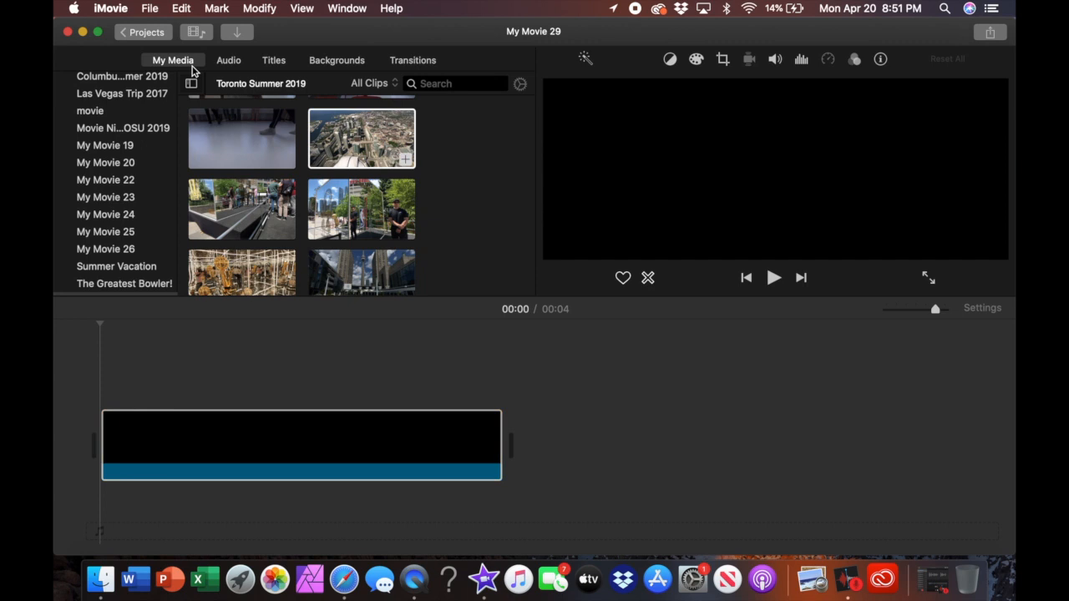
left_click(361, 137)
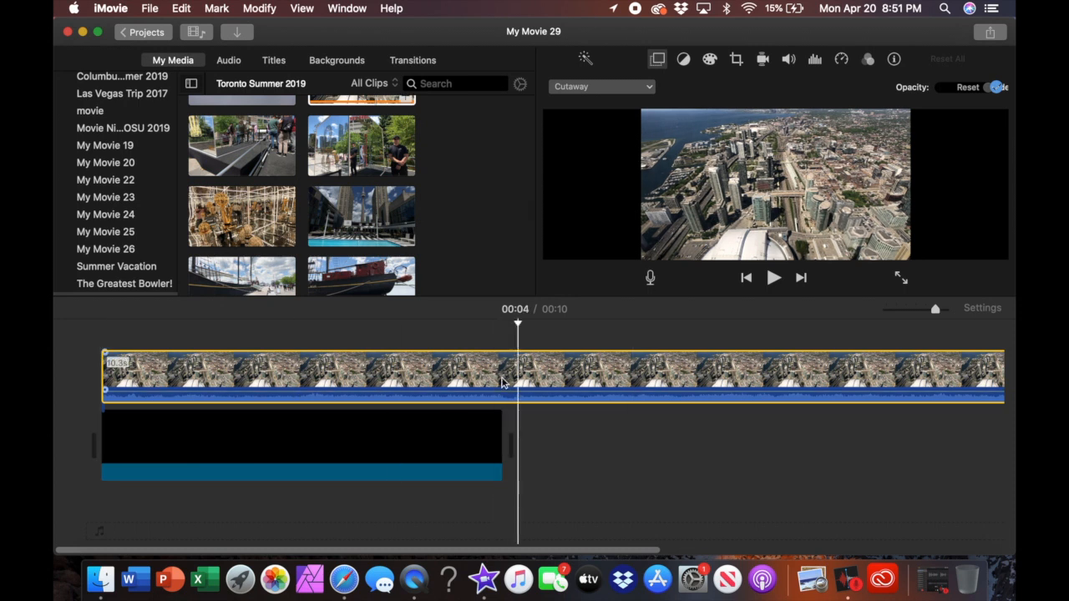
right_click(501, 383)
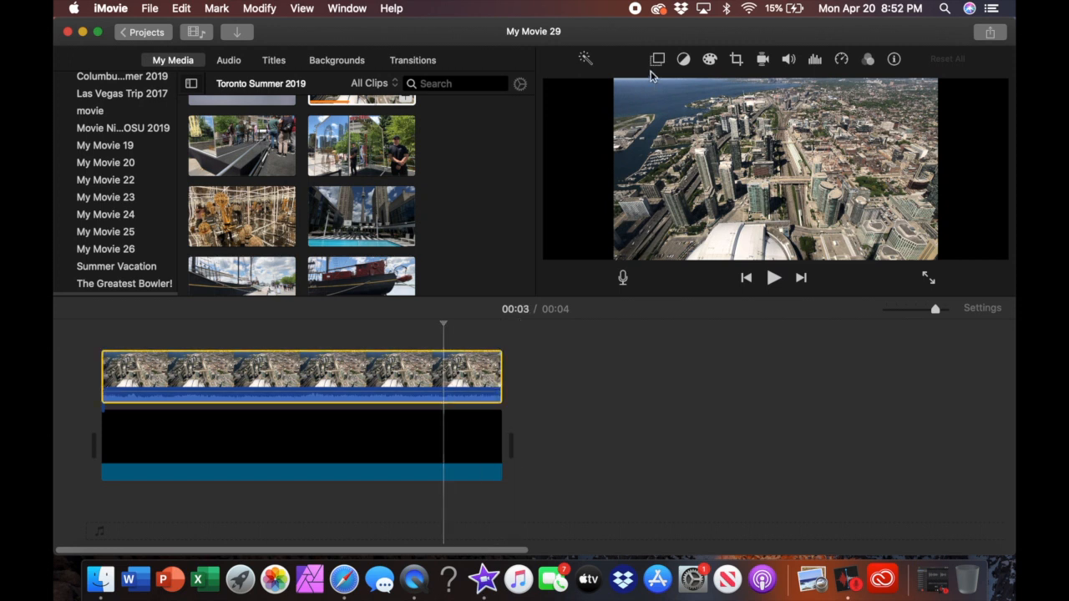
Set the overlay to Picture in Picture and shrink the inset toward the top-left of the frame
left_click(649, 59)
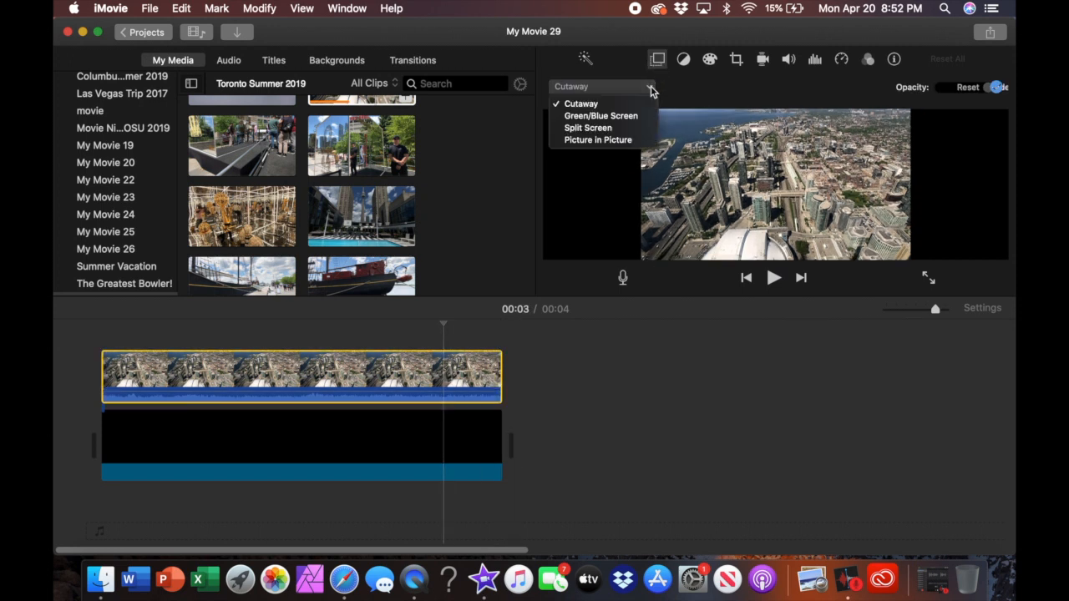
left_click(598, 141)
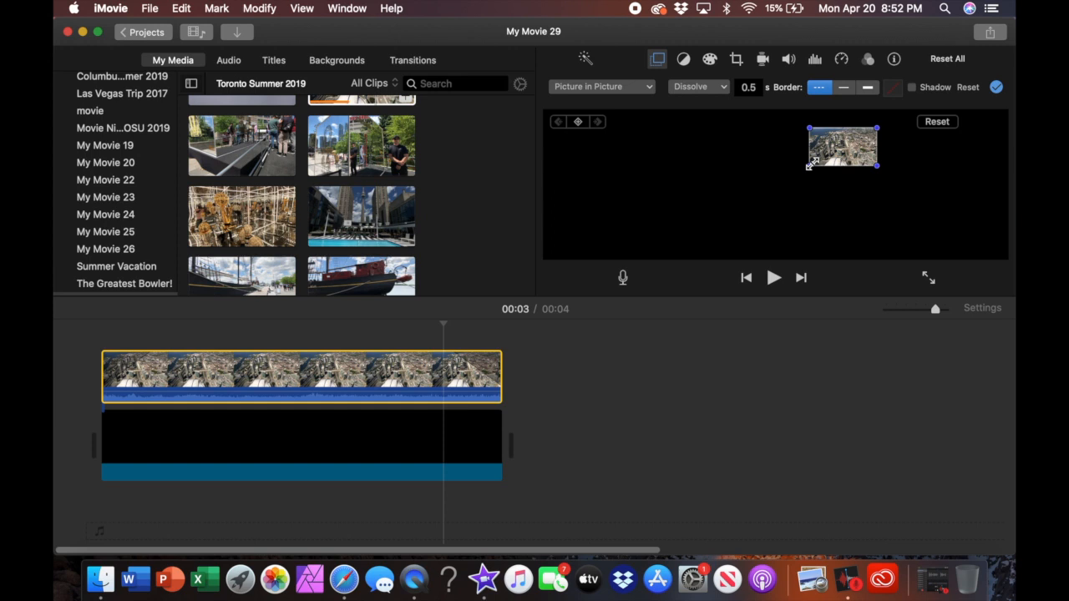
mouse_move(821, 172)
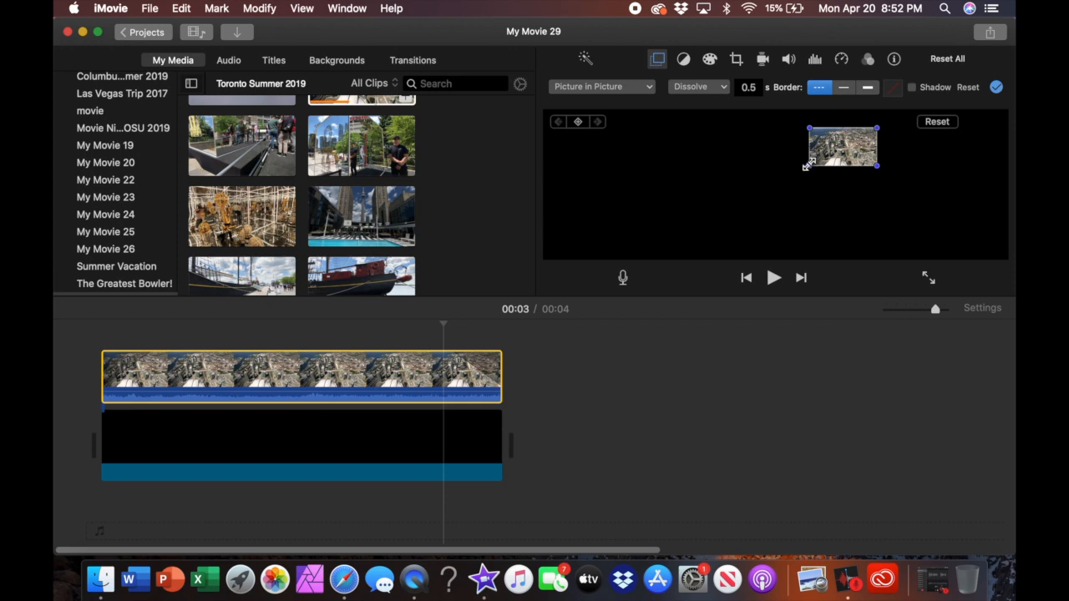
left_click(748, 87)
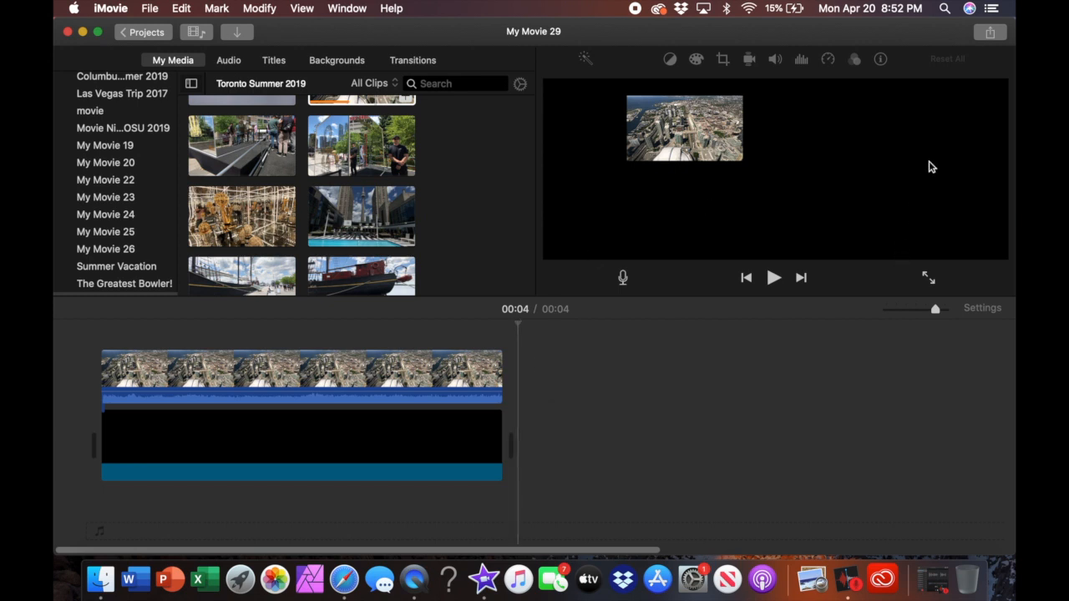
Share the movie to a file at 720p resolution and start the export
left_click(990, 37)
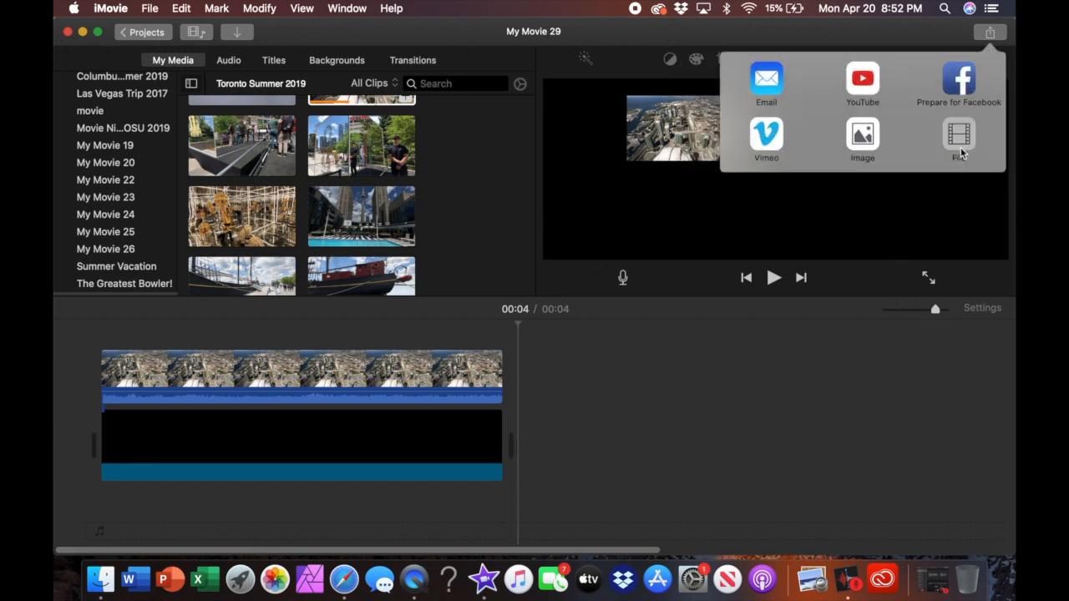
left_click(959, 137)
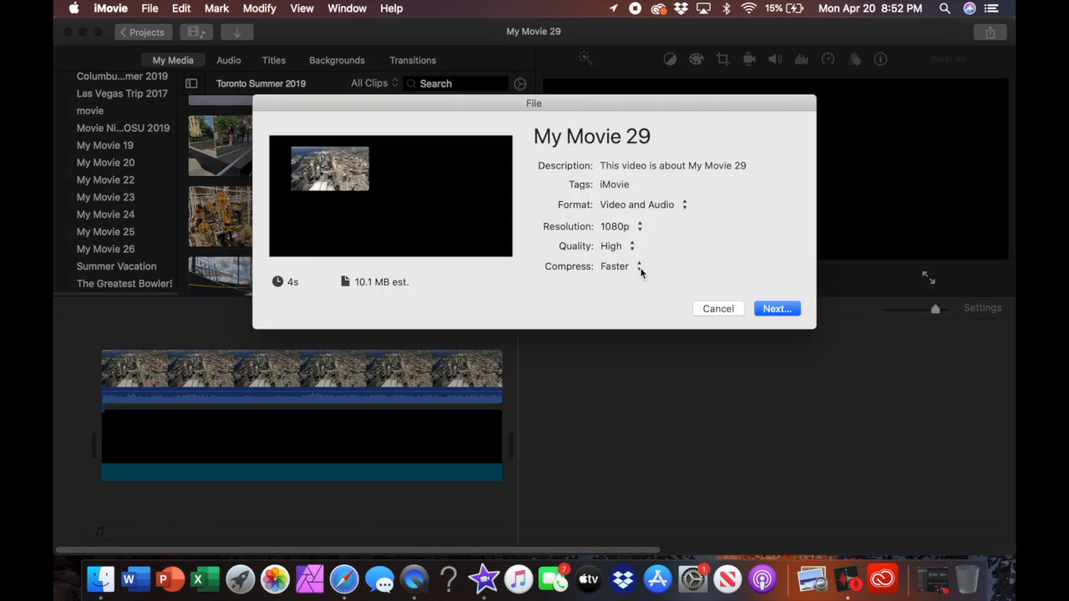
mouse_move(773, 284)
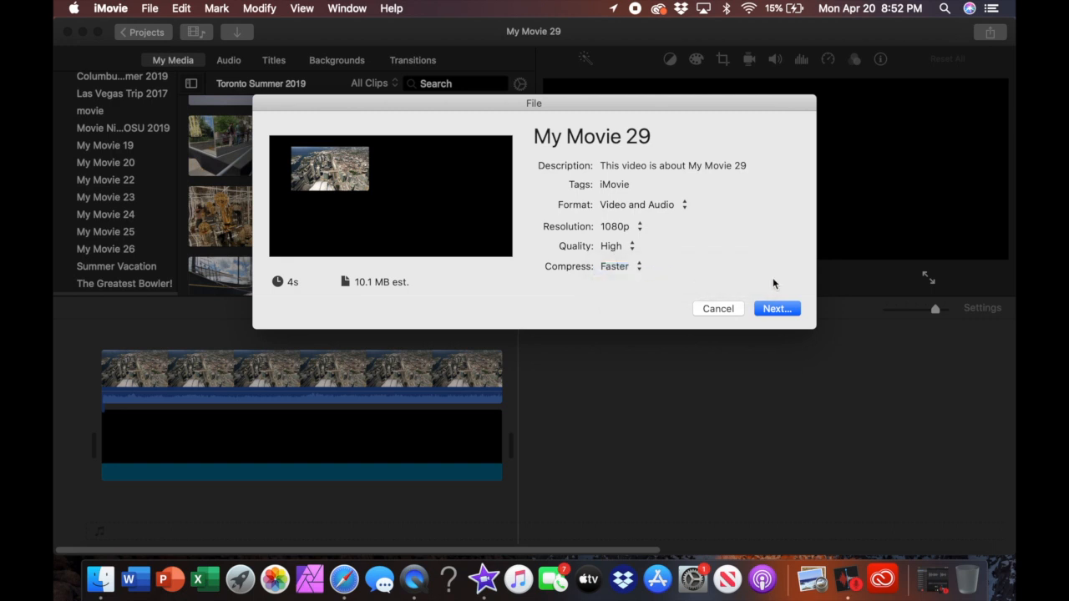
left_click(639, 227)
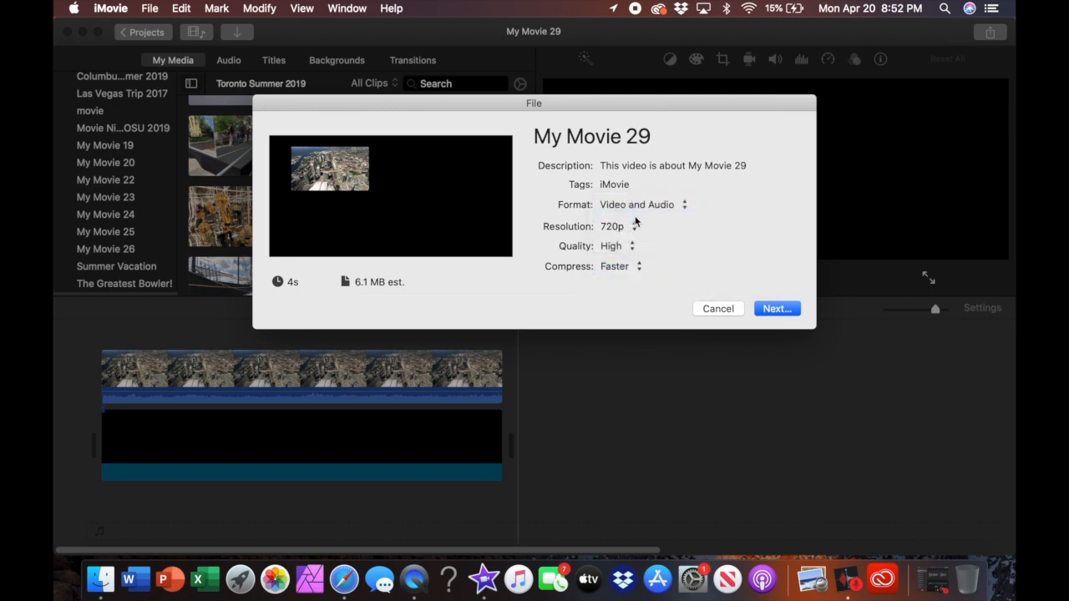
left_click(777, 308)
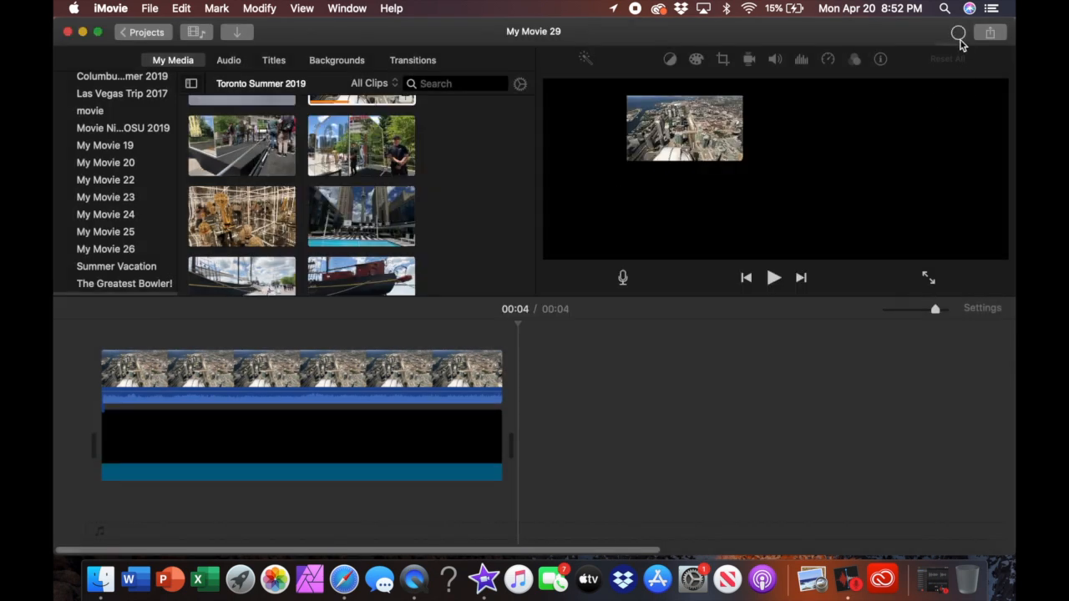
left_click(985, 39)
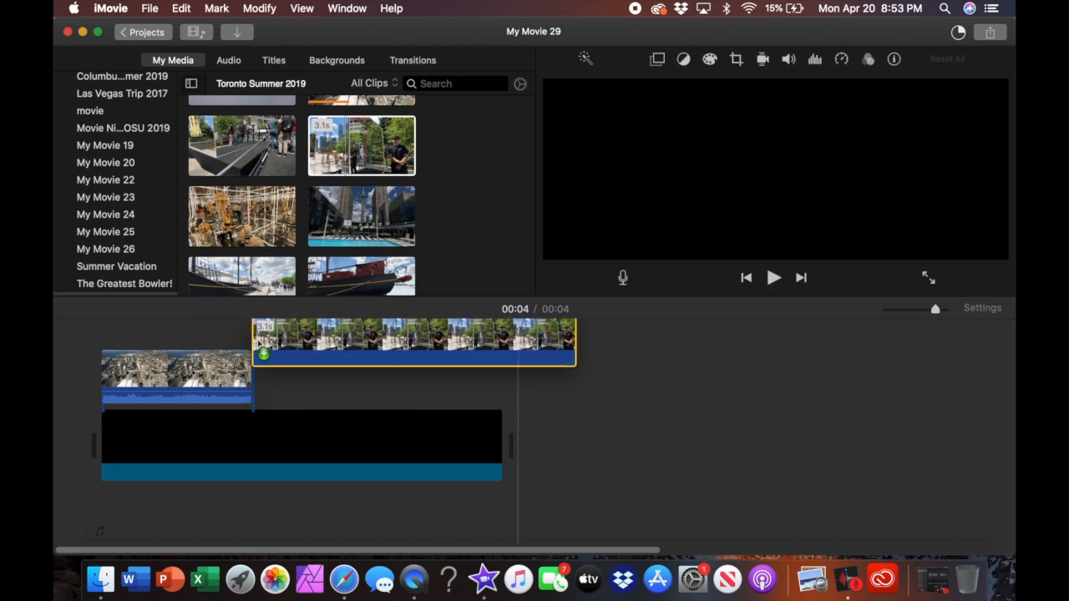
left_click_drag(414, 342, 364, 346)
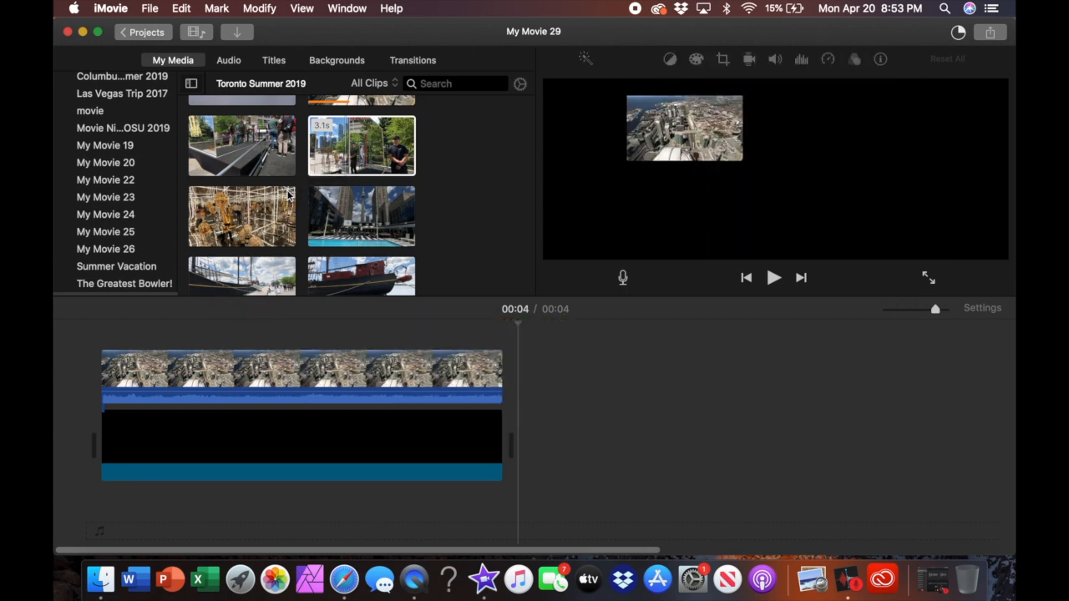
left_click(361, 147)
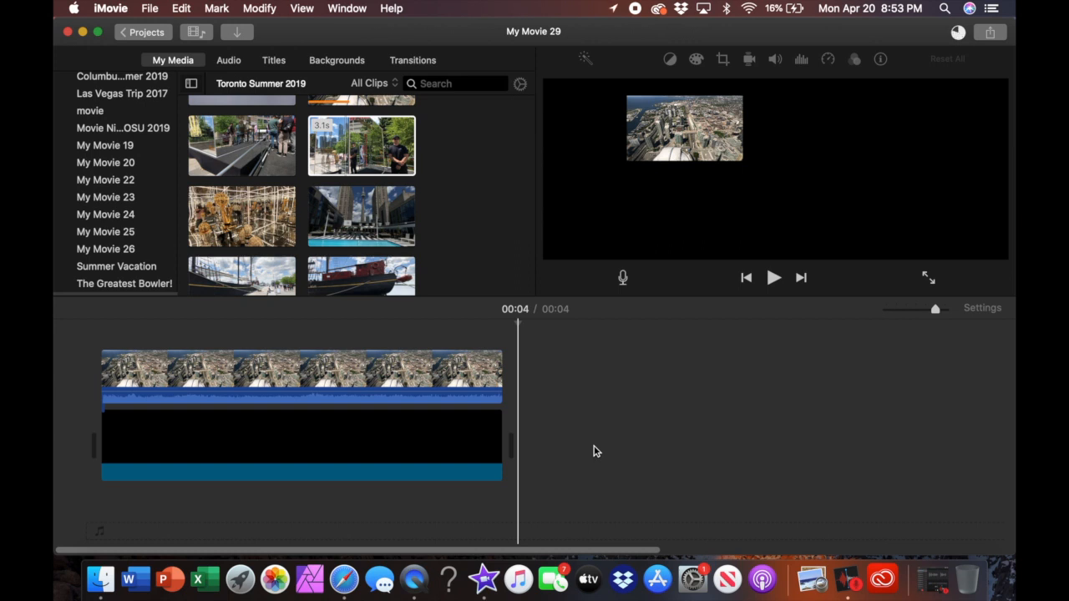
Import another clip and overlay the sailing clip as a third picture-in-picture inset
left_click(238, 31)
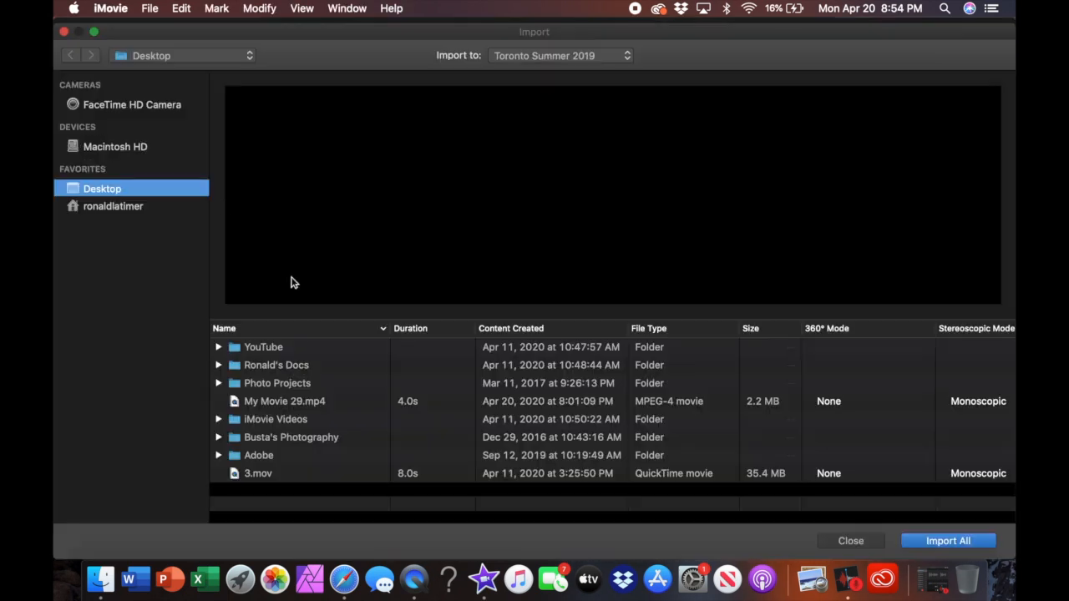
left_click(850, 541)
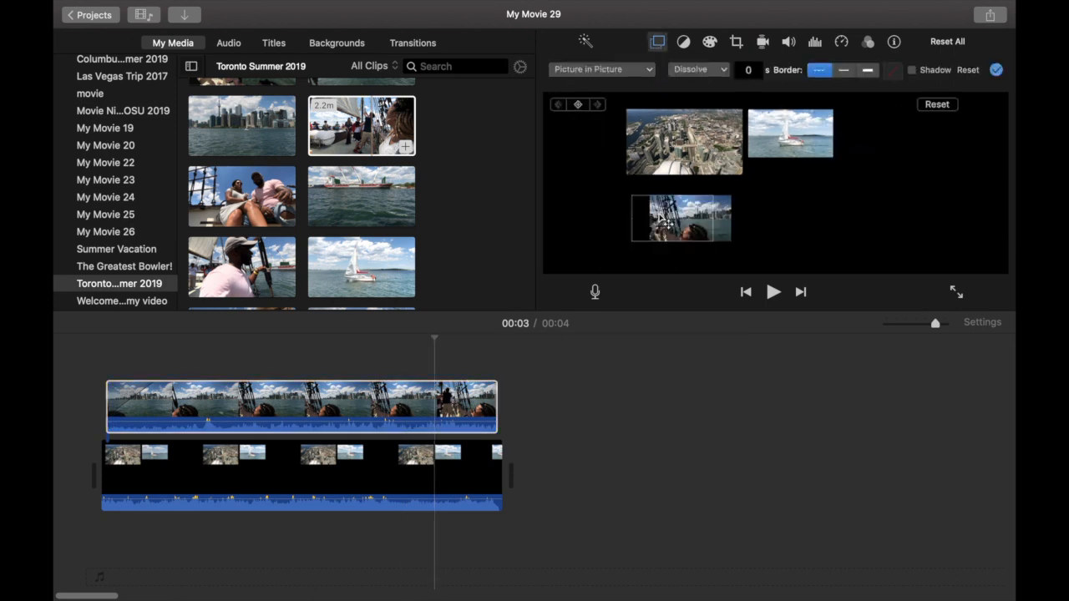
Overlay the ship-deck clip as a fifth inset and preview the tiled collage
left_click(992, 15)
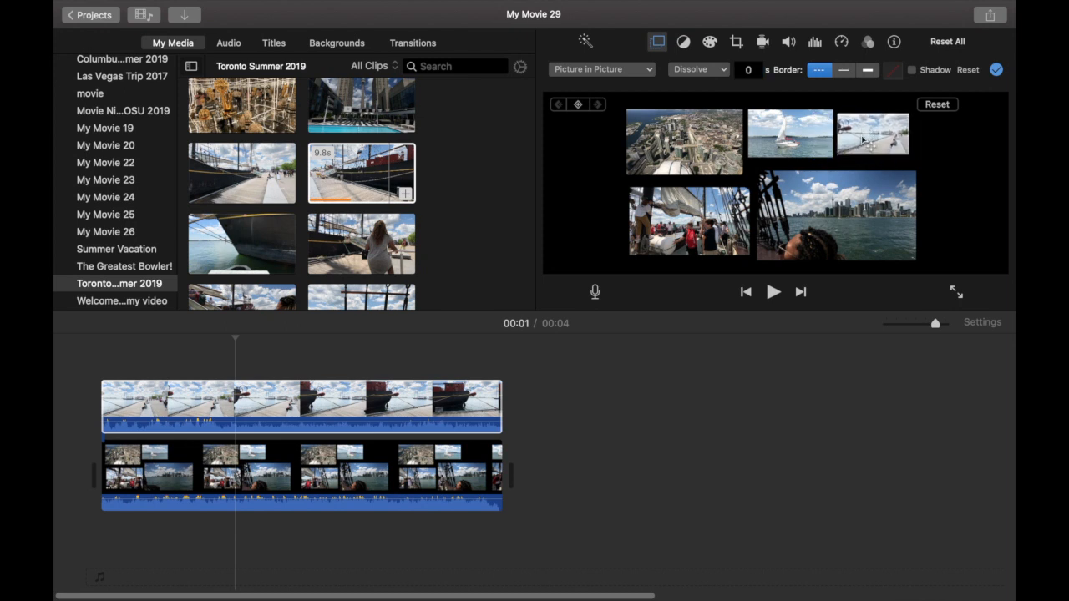
left_click(773, 291)
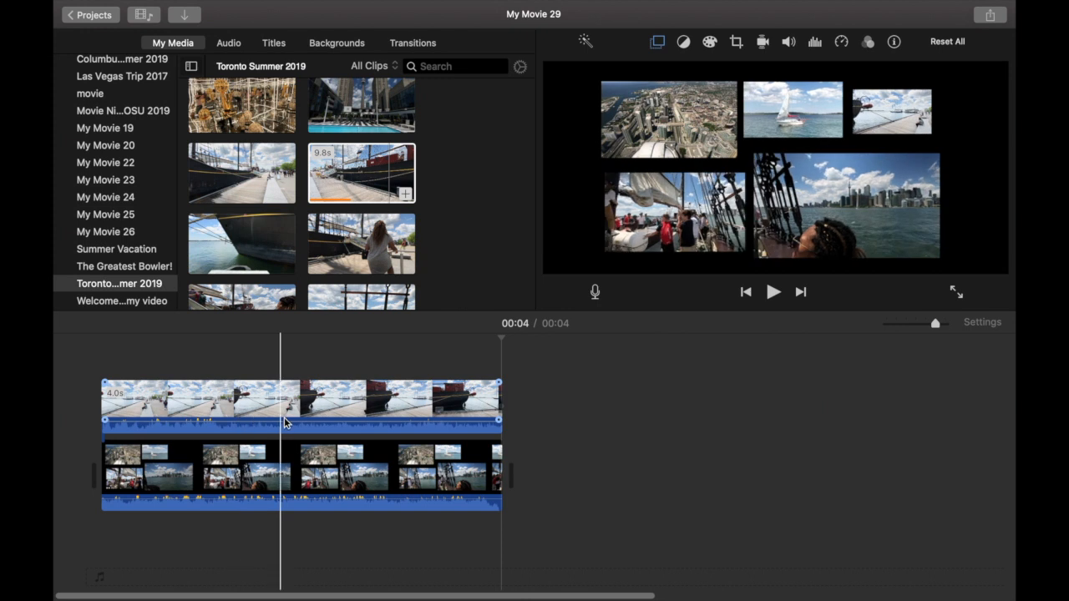
mouse_move(463, 434)
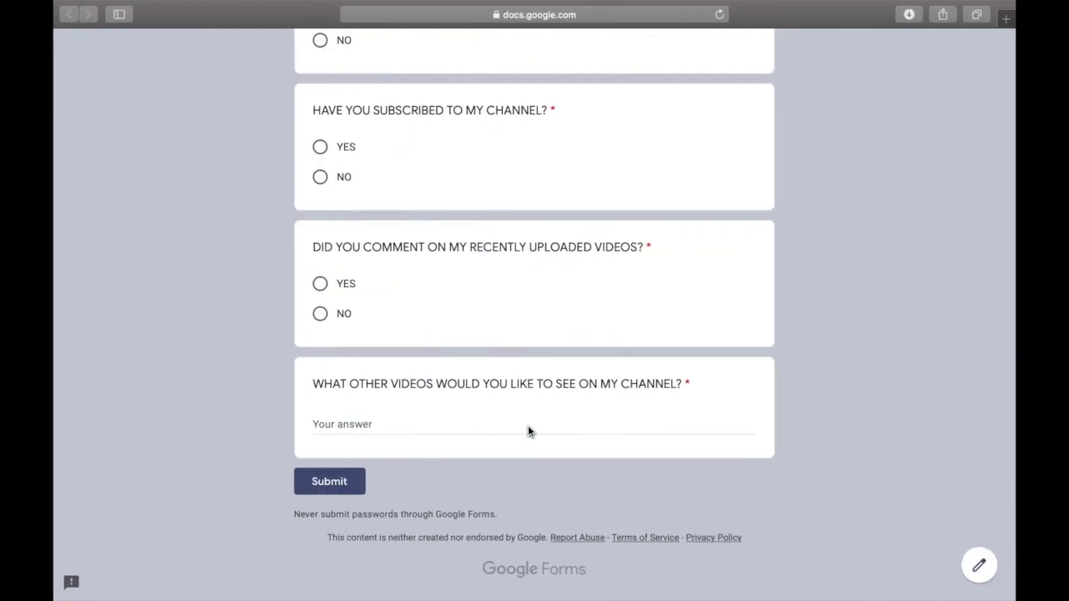
scroll("up", 3)
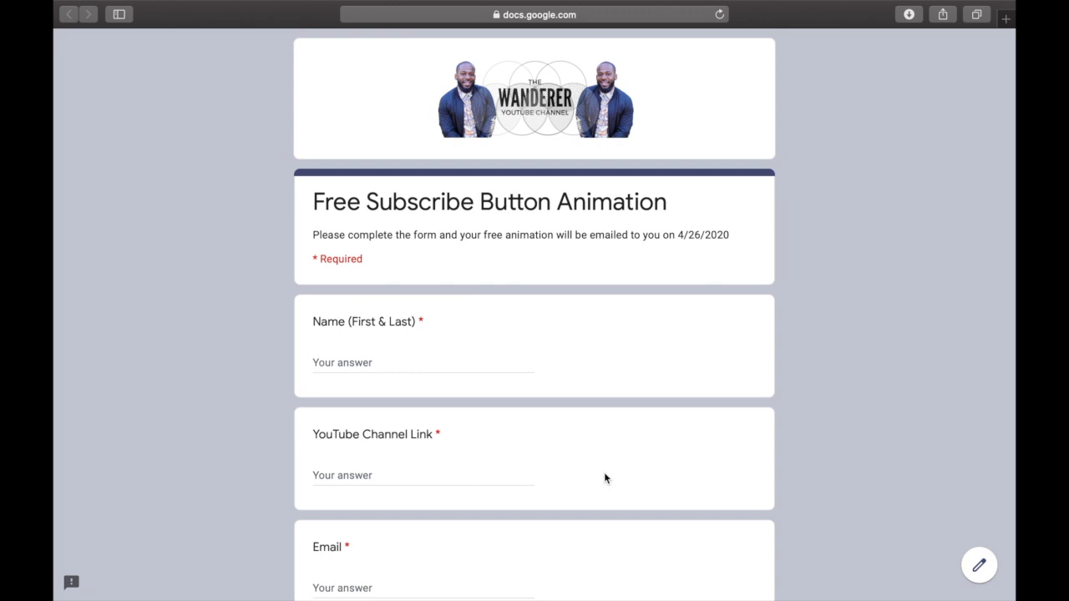
mouse_move(373, 342)
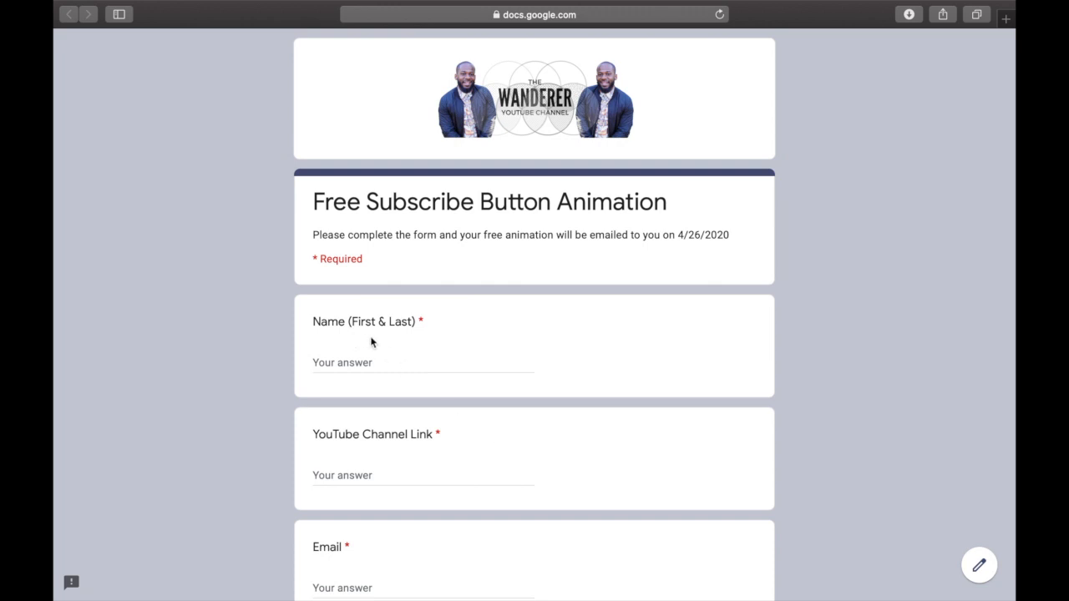
scroll("down", 3)
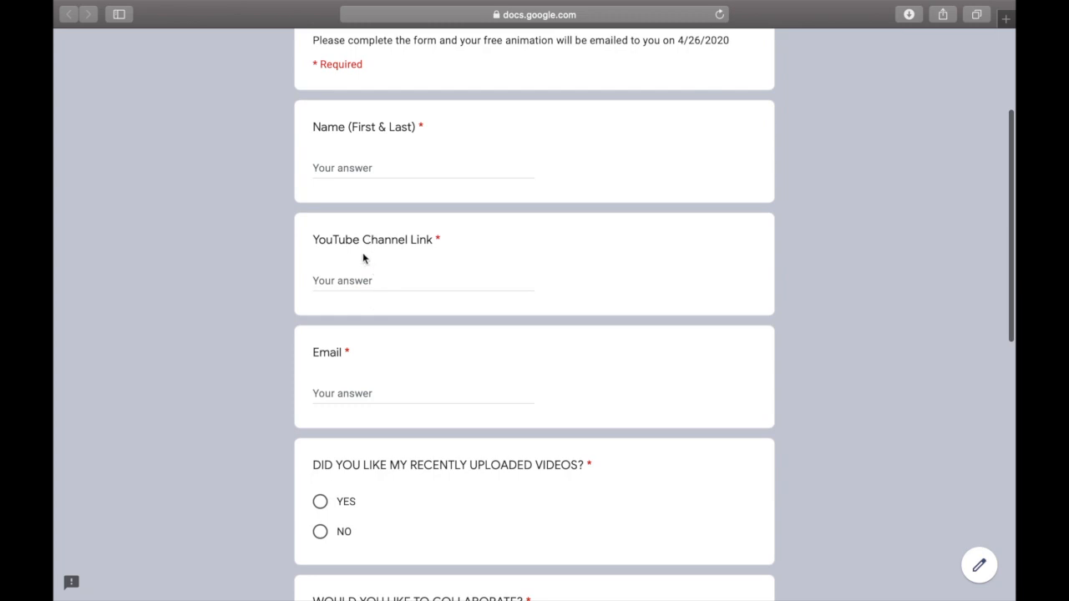
scroll("down", 3)
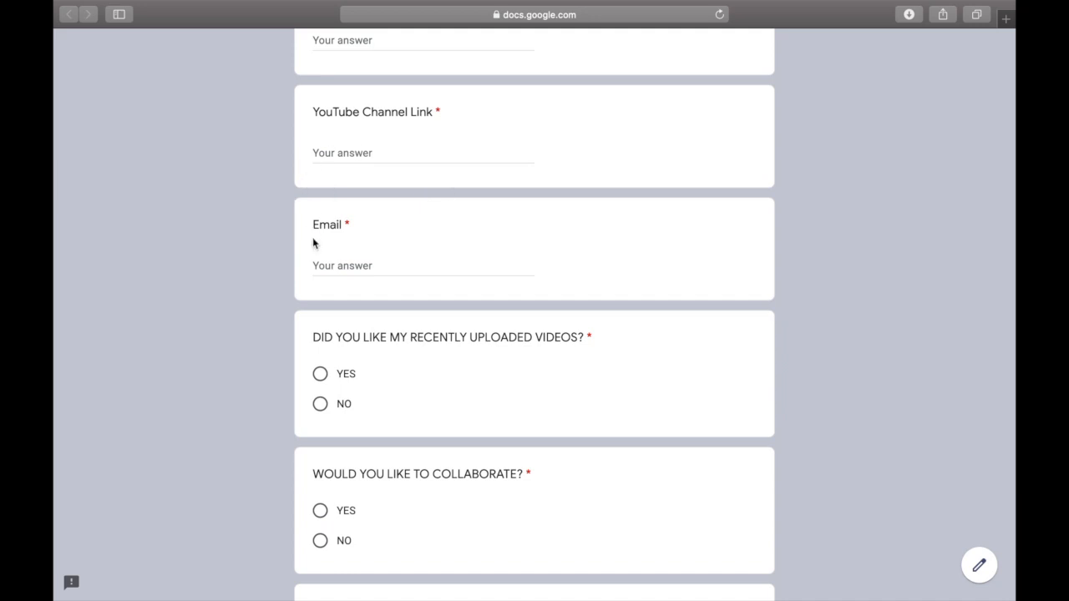
mouse_move(319, 251)
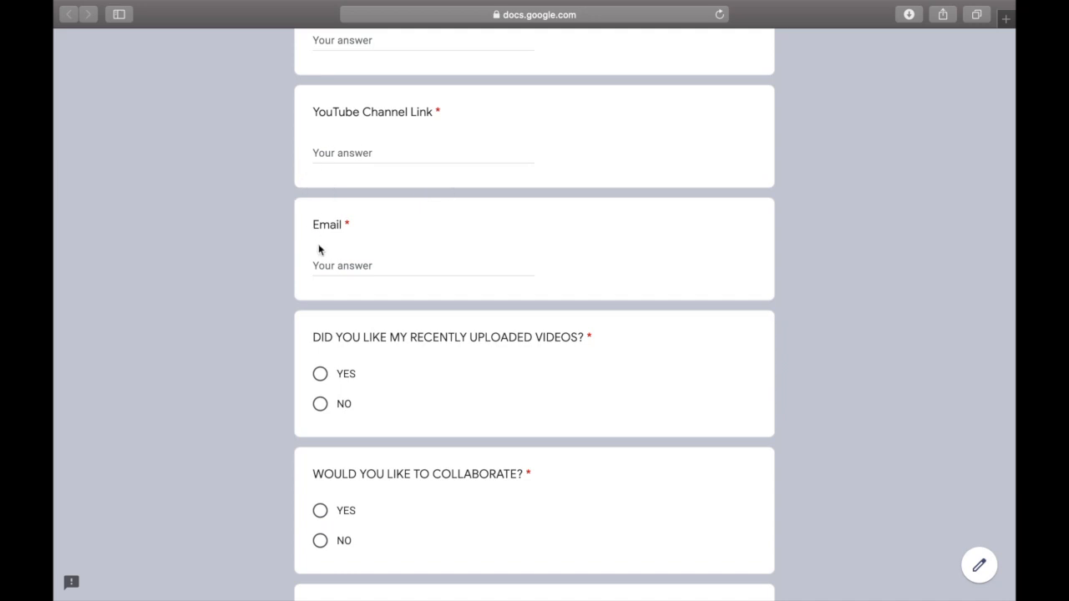
scroll("down", 3)
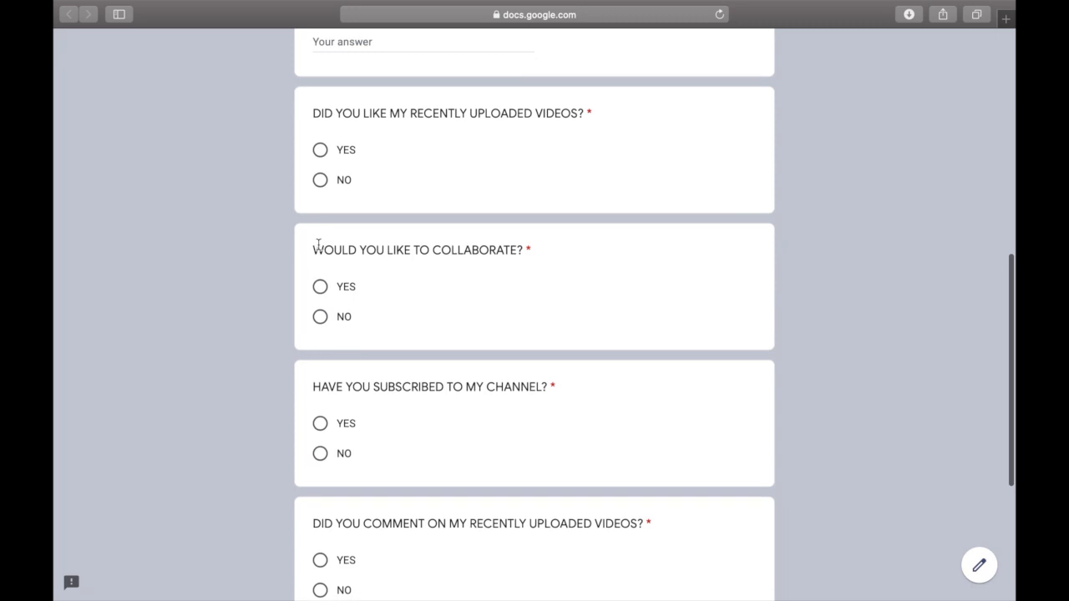
scroll("down", 3)
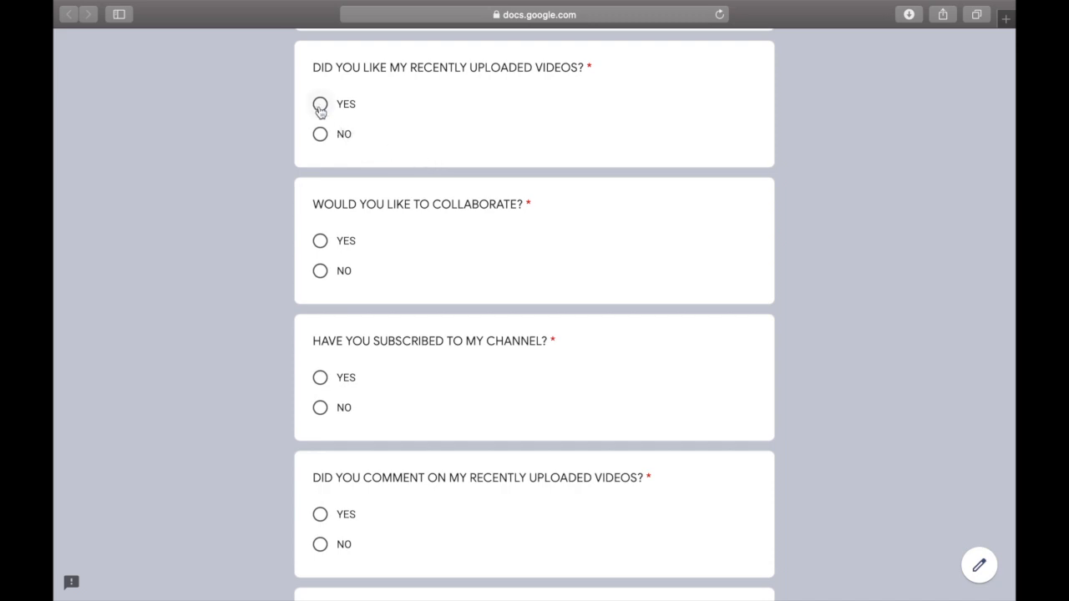
Choose YES for liking videos, collaborating, subscribing and commenting
left_click(320, 103)
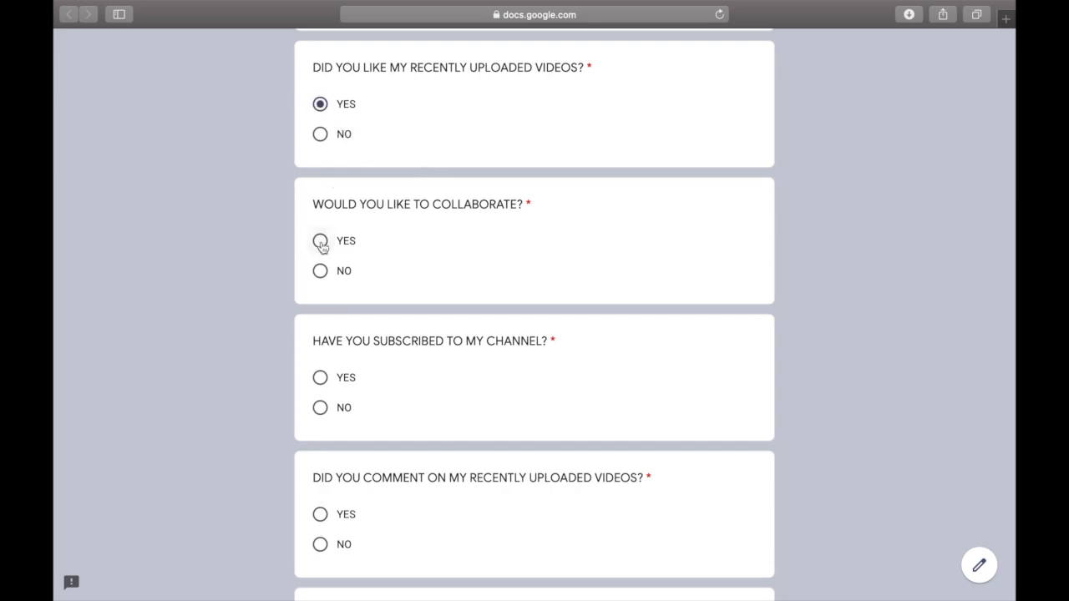
left_click(321, 242)
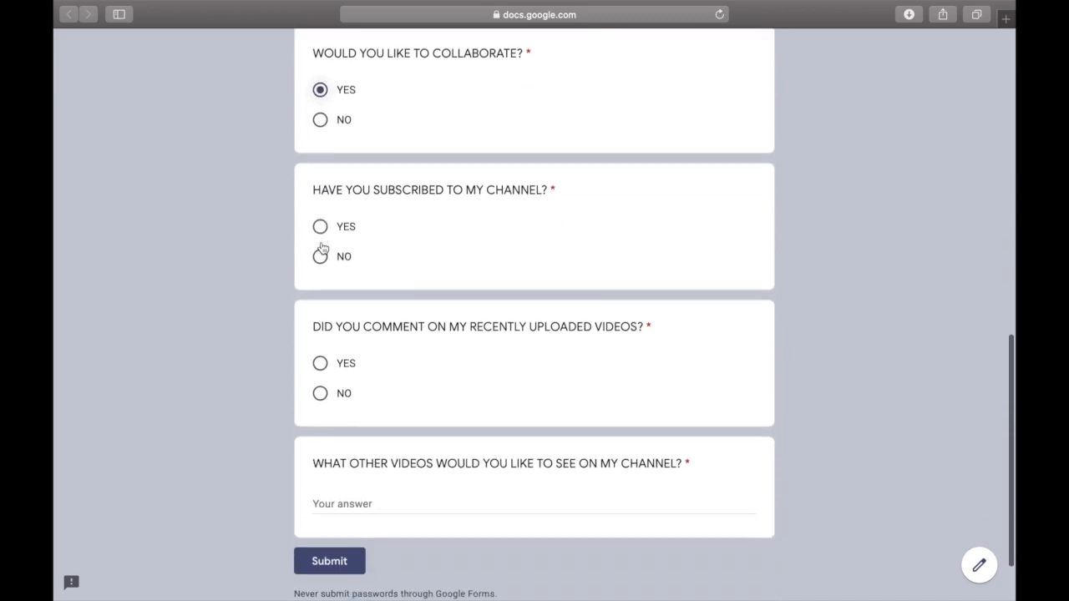
left_click(319, 227)
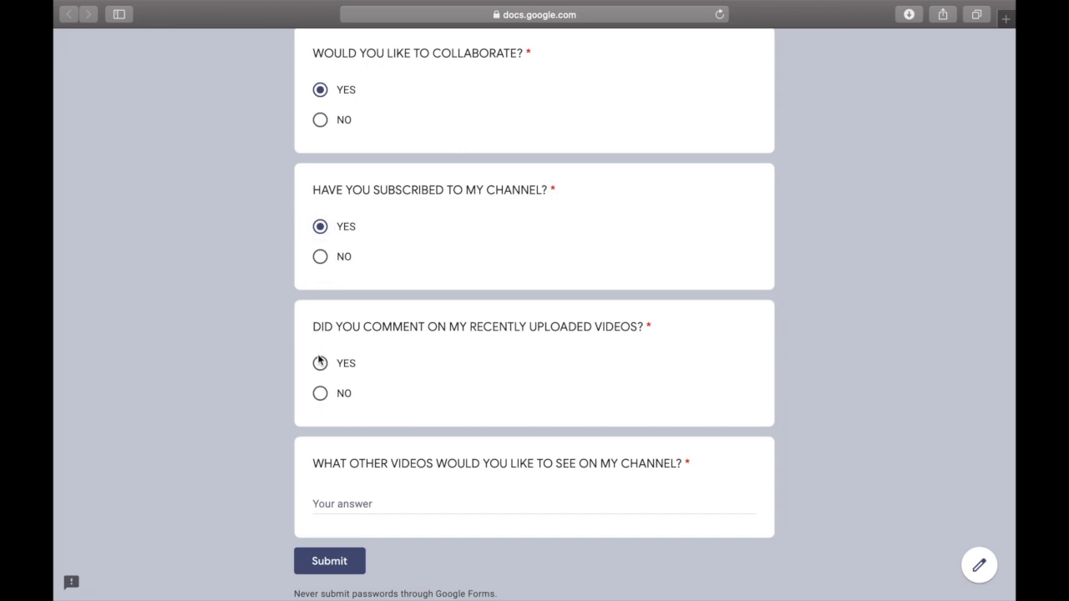
left_click(319, 364)
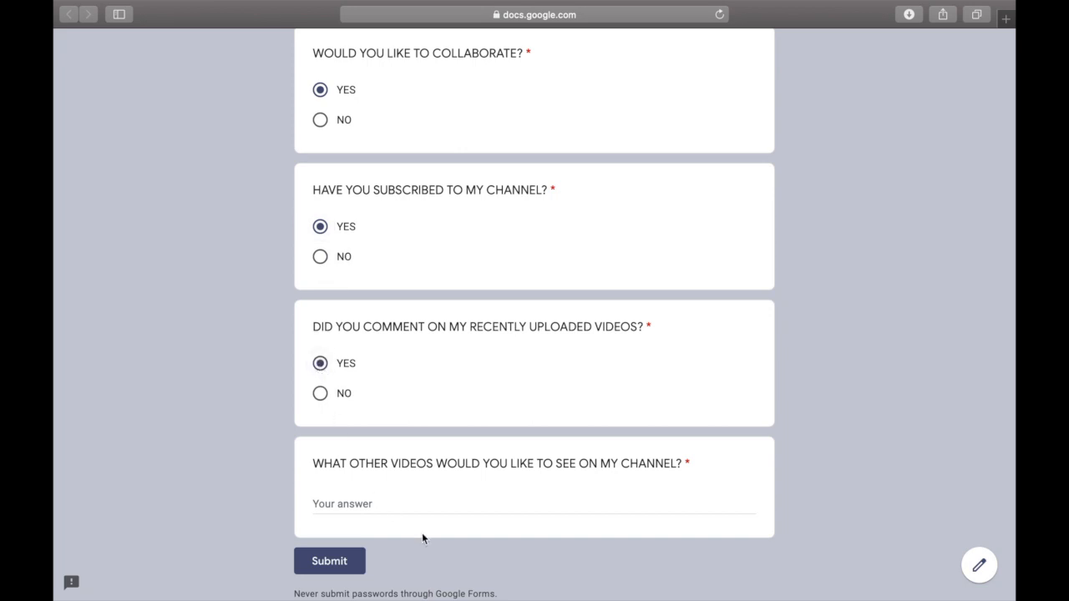
scroll("down", 3)
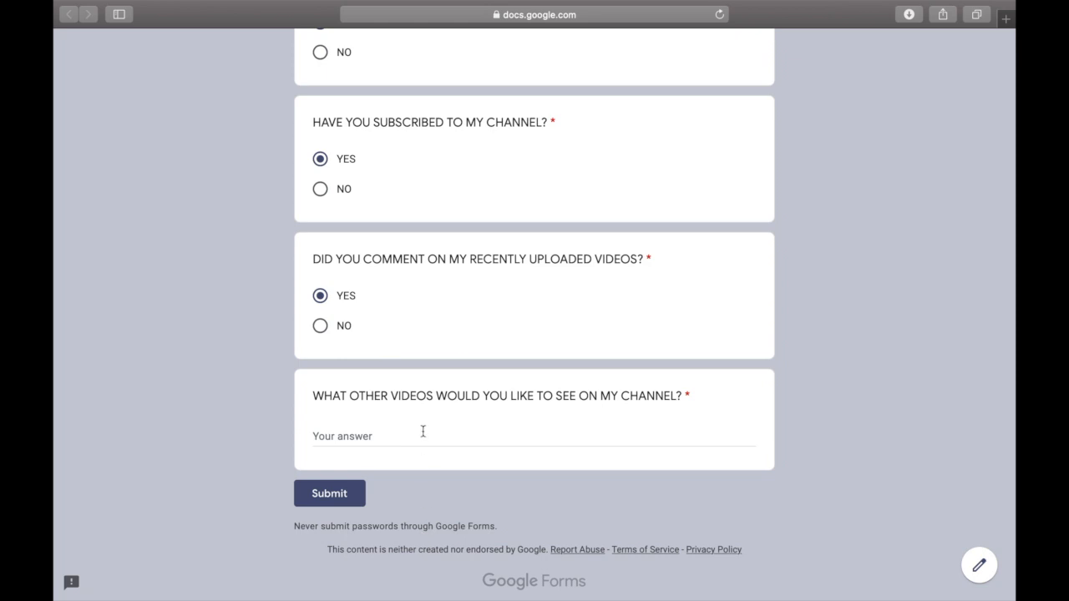
Start the other-videos answer and submit the form, landing back at the blank top fields
left_click(424, 436)
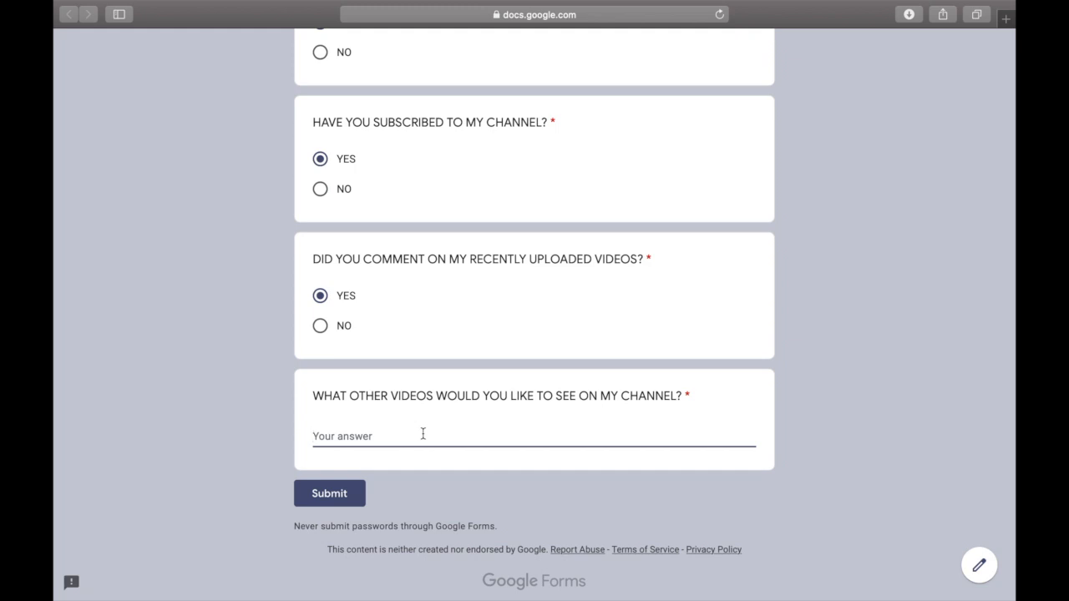
mouse_move(340, 499)
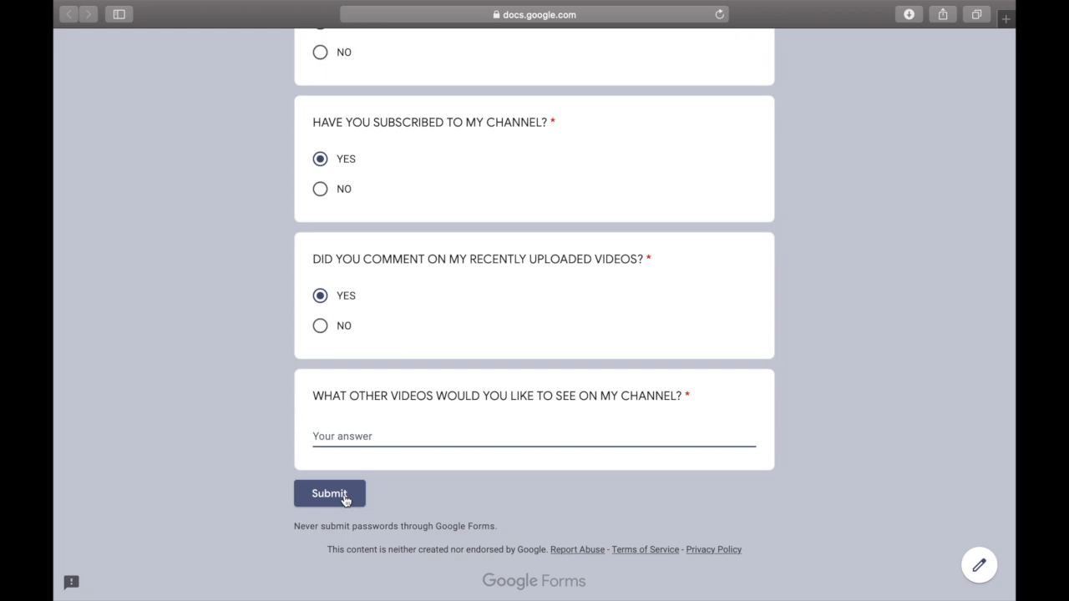
left_click(329, 493)
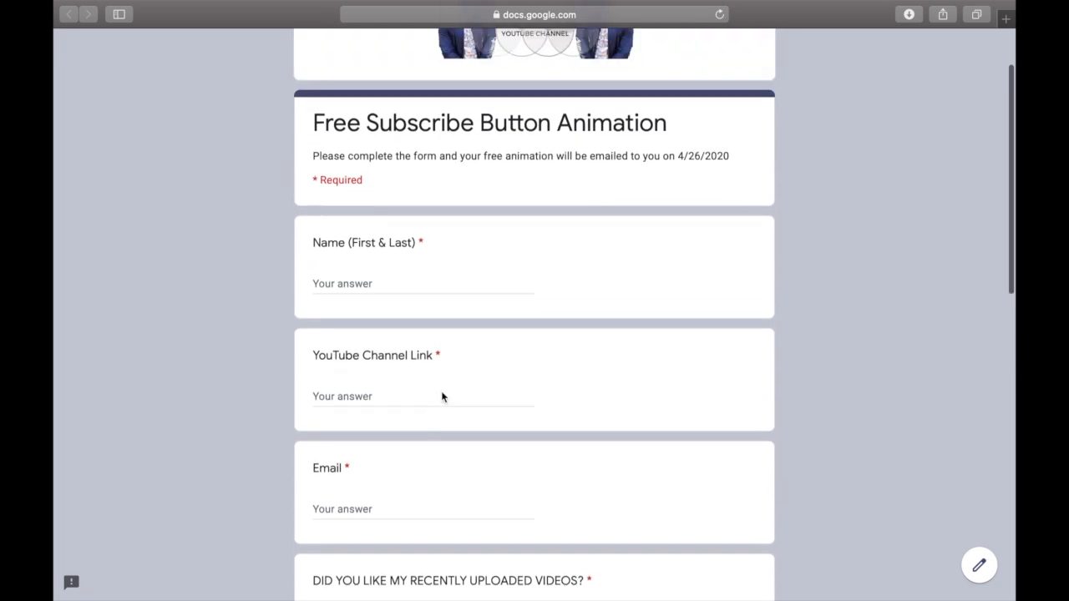
scroll("up", 3)
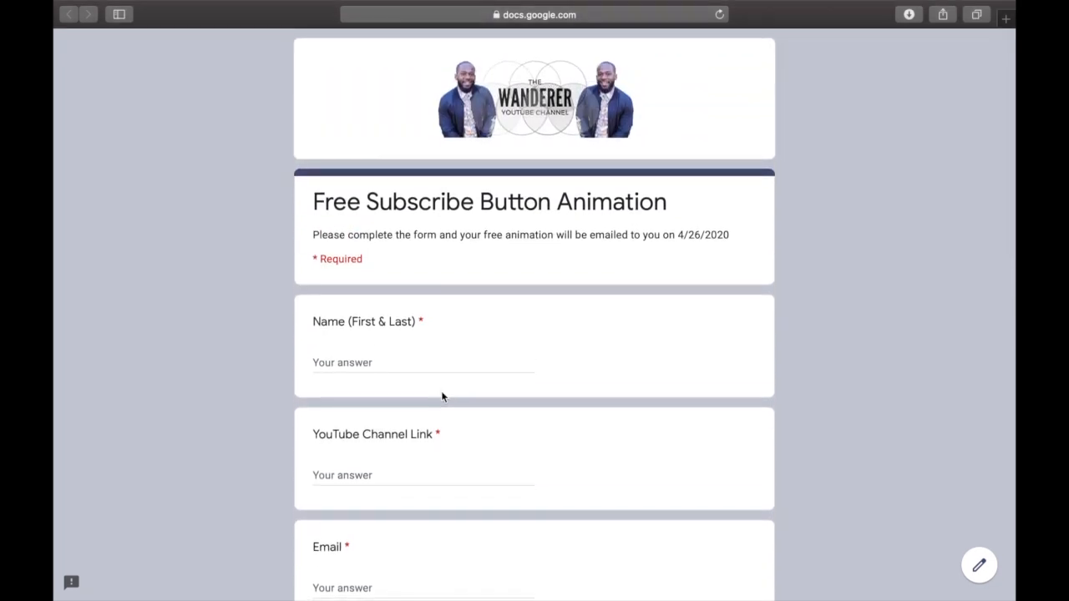